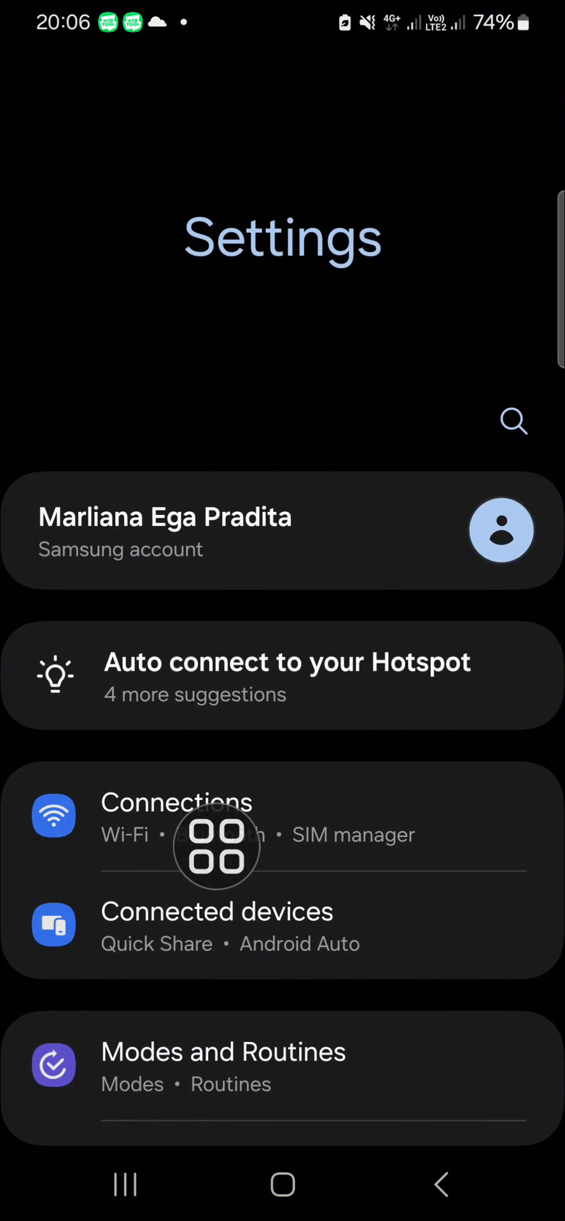
Go from Settings into Connections and select Data usage
scroll(down, 3)
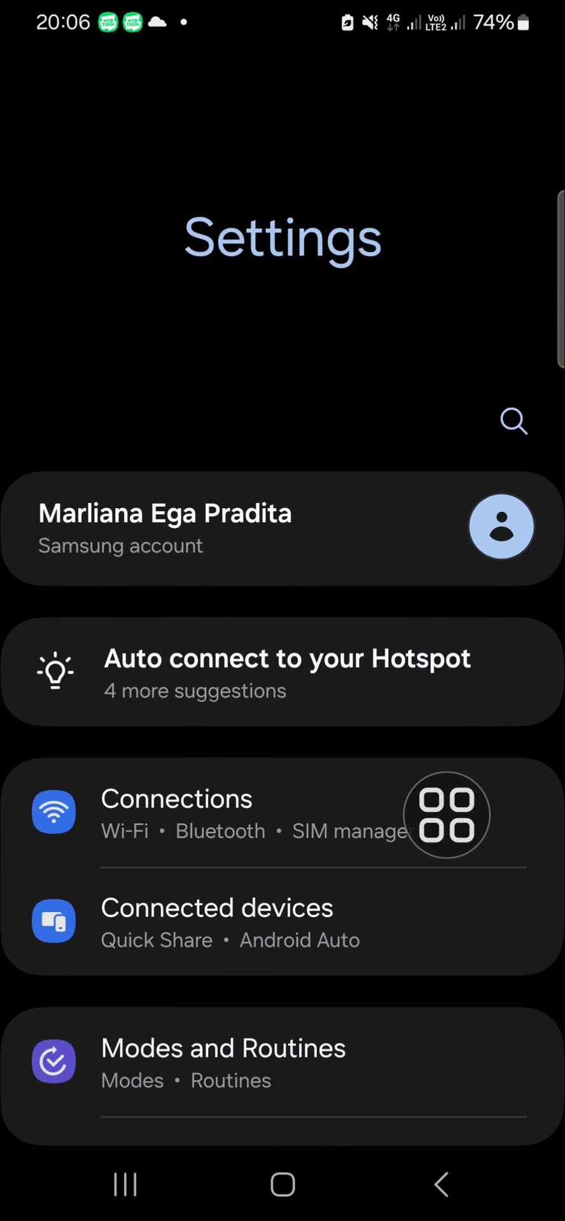
click(176, 799)
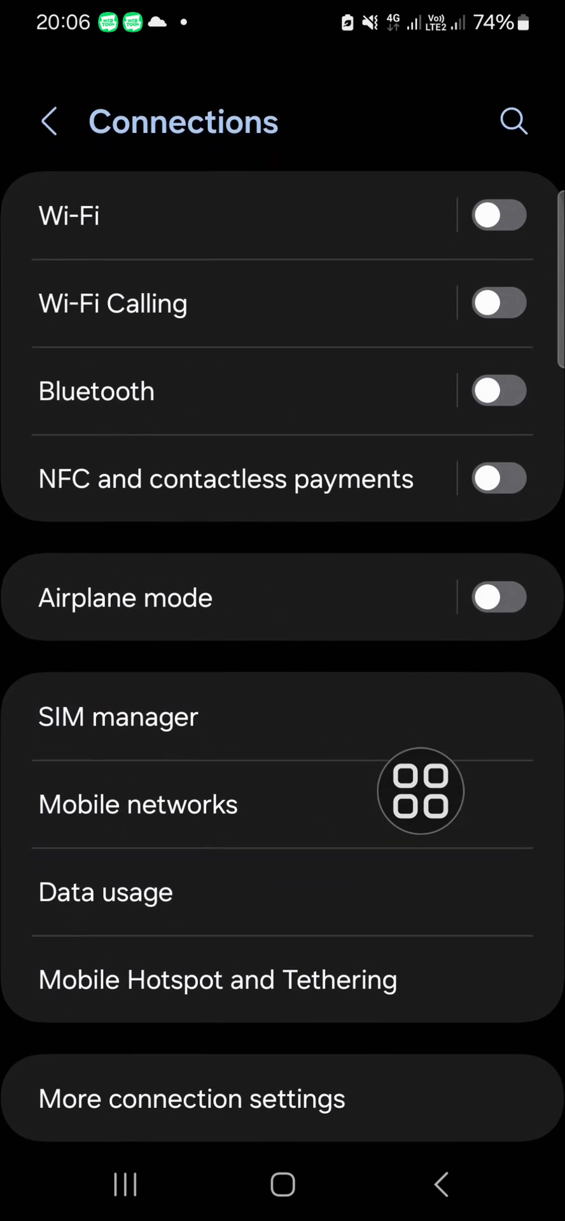
scroll(down, 3)
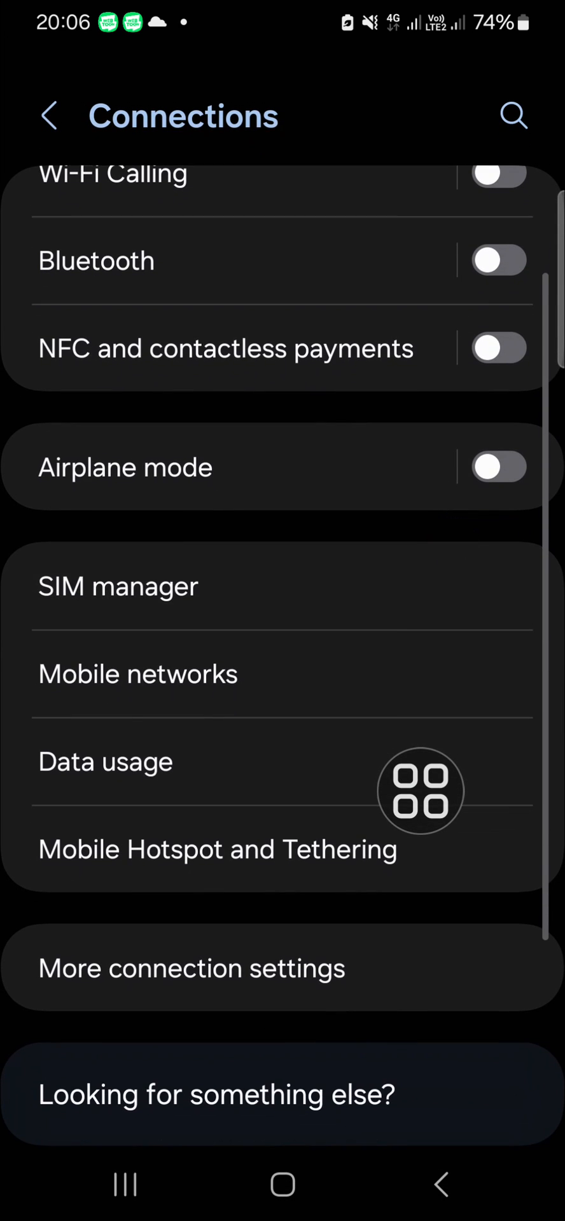
click(105, 762)
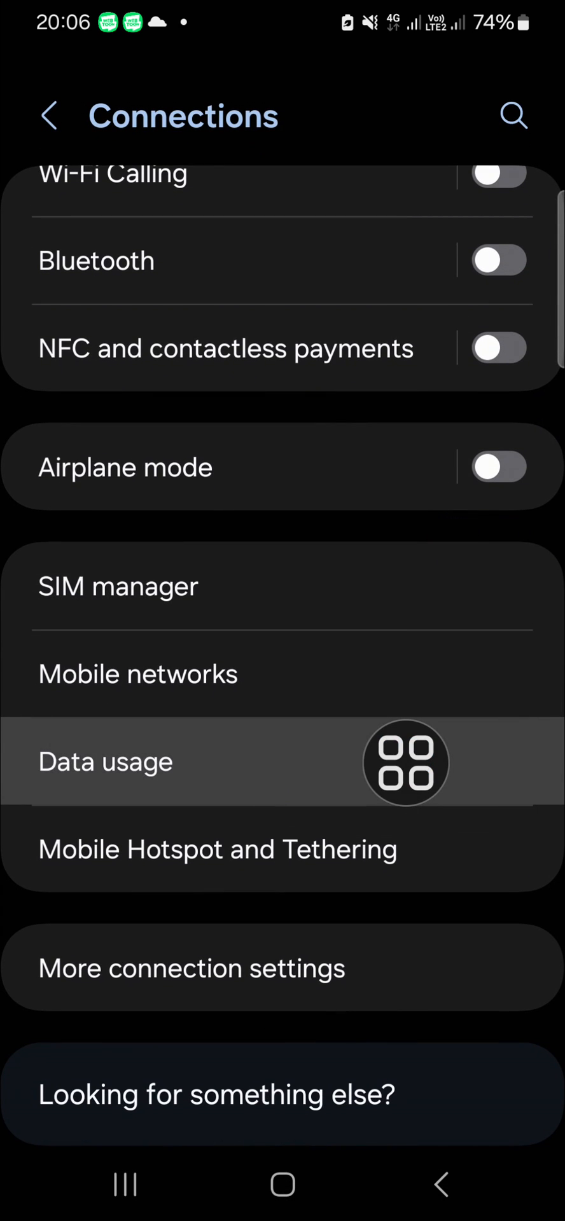
Open Data usage, then the Allowed networks for apps list
click(105, 761)
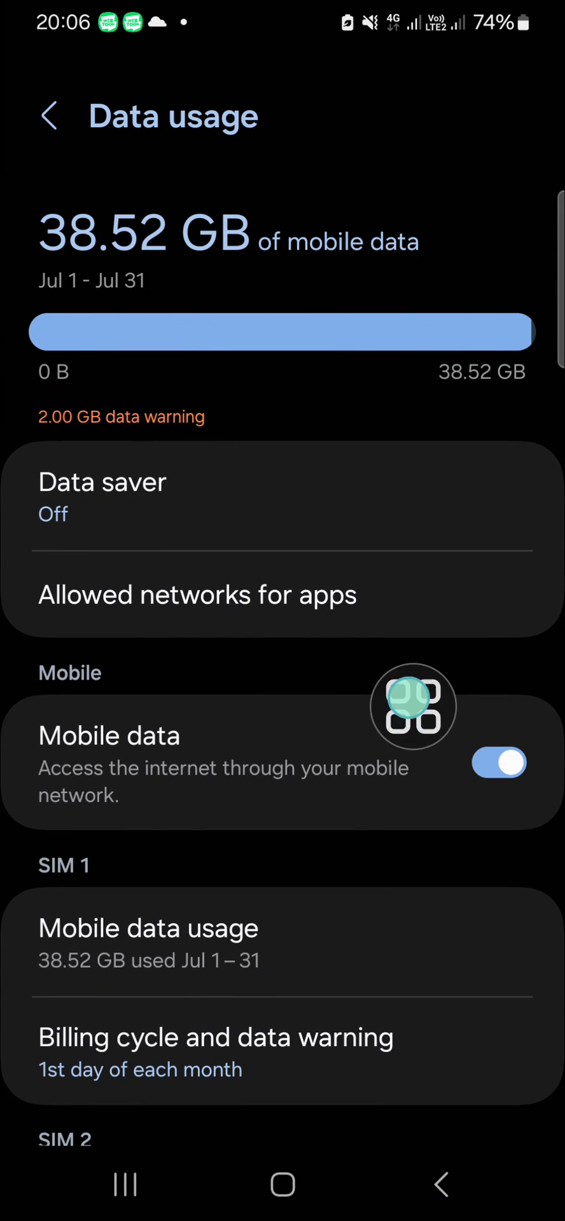
mouse_move(473, 619)
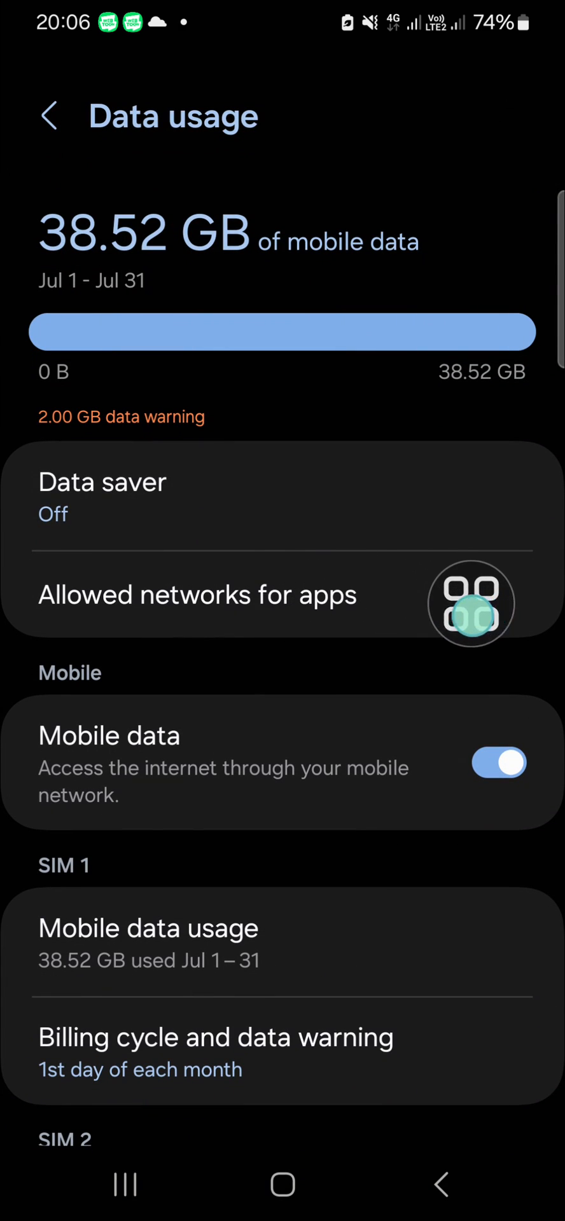
click(197, 594)
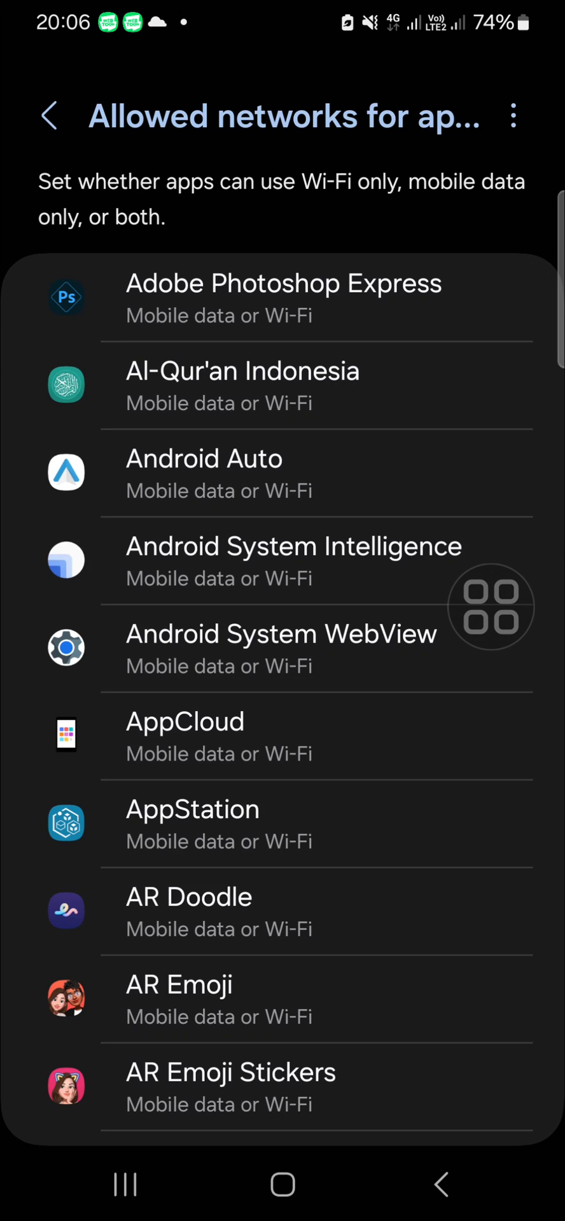
scroll(down, 3)
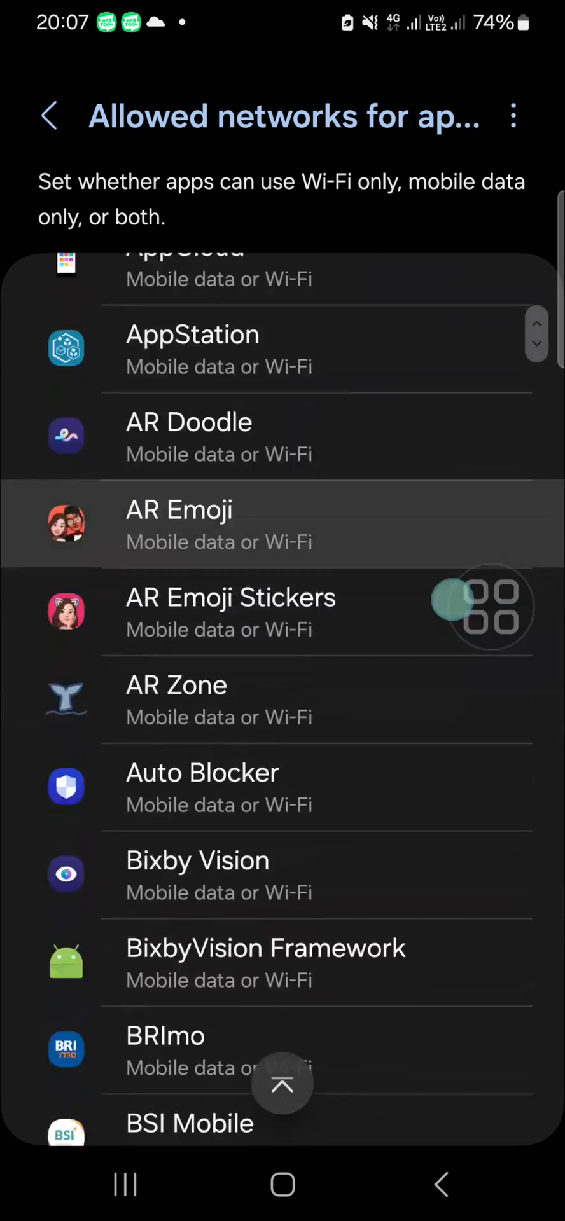
scroll(down, 3)
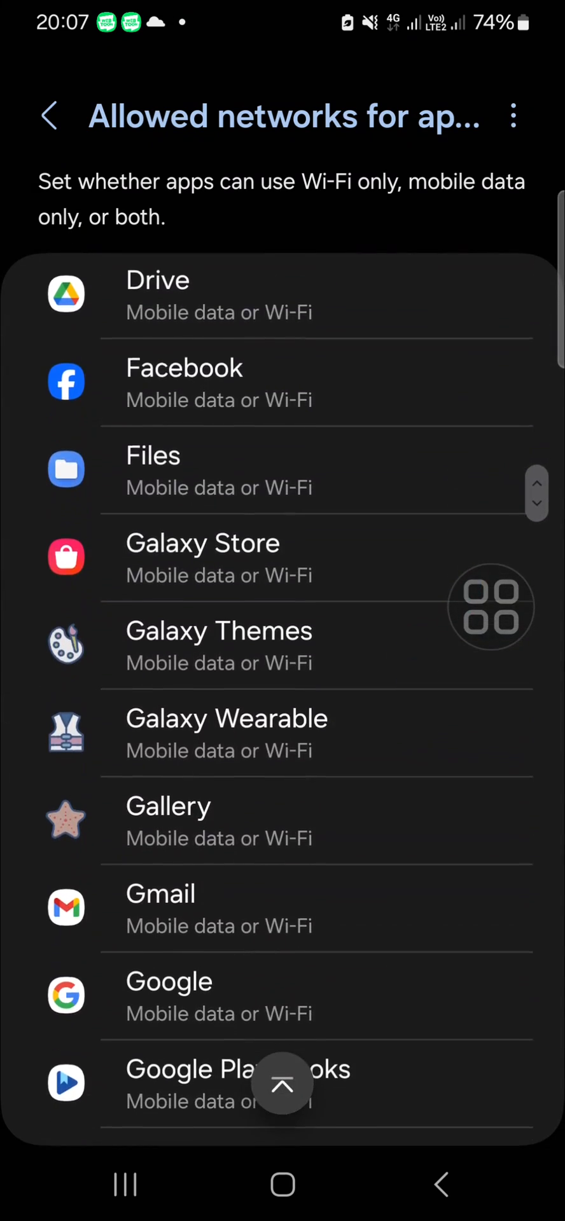
scroll(down, 3)
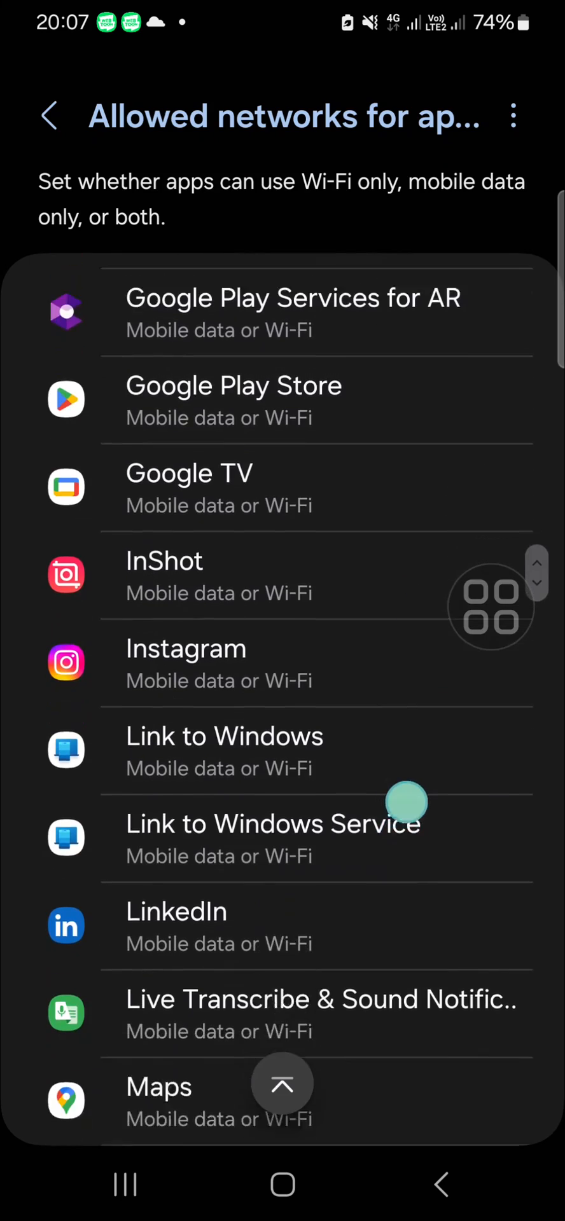
scroll(down, 3)
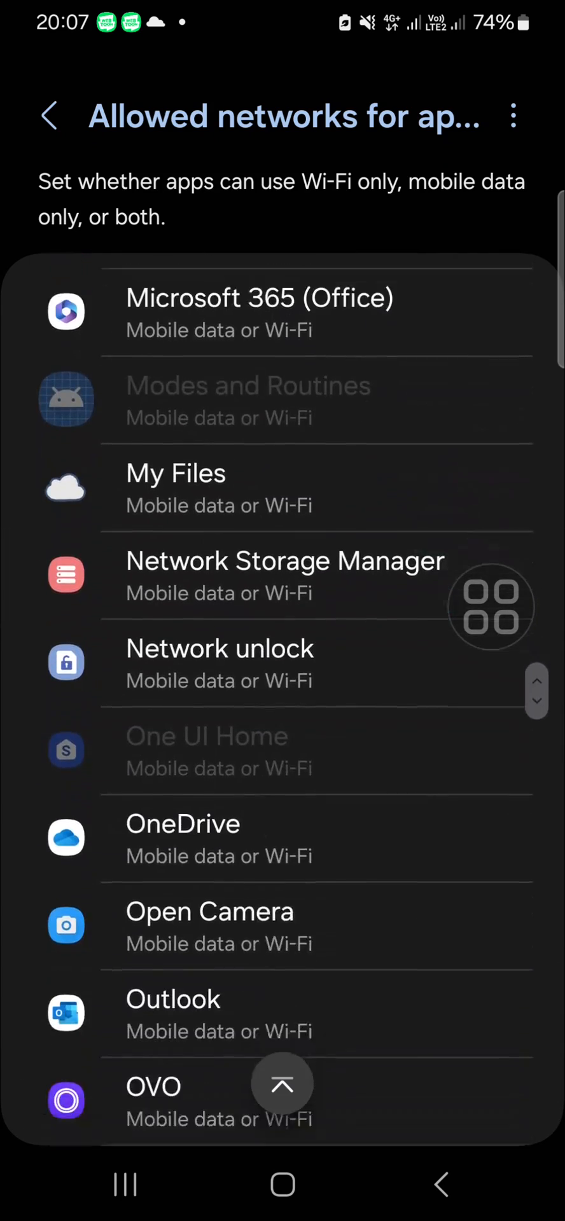
scroll(down, 3)
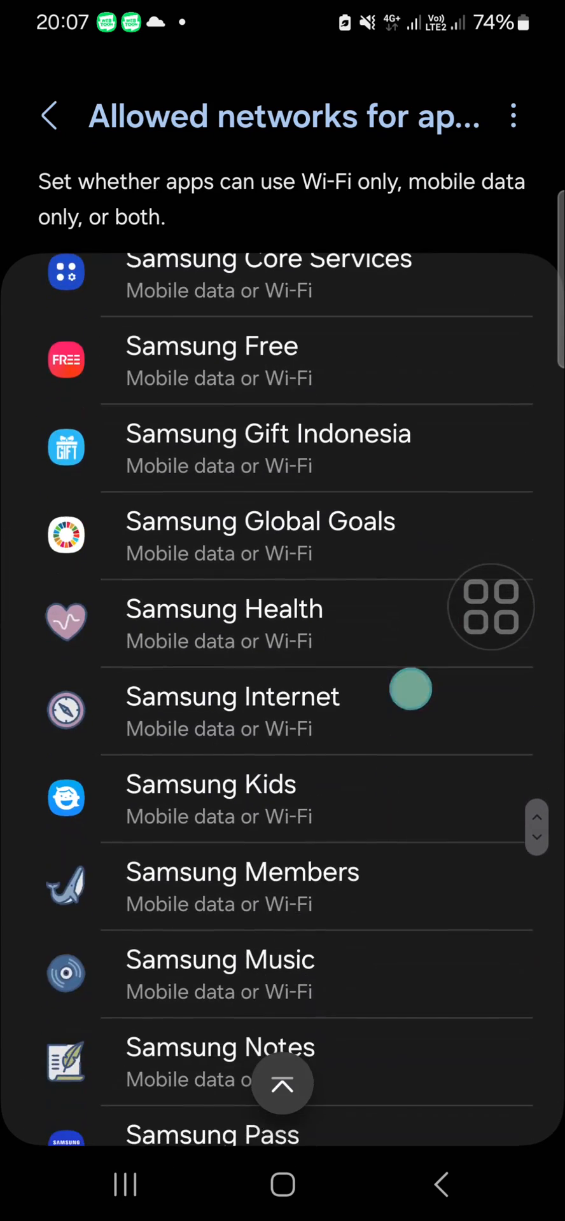
scroll(down, 3)
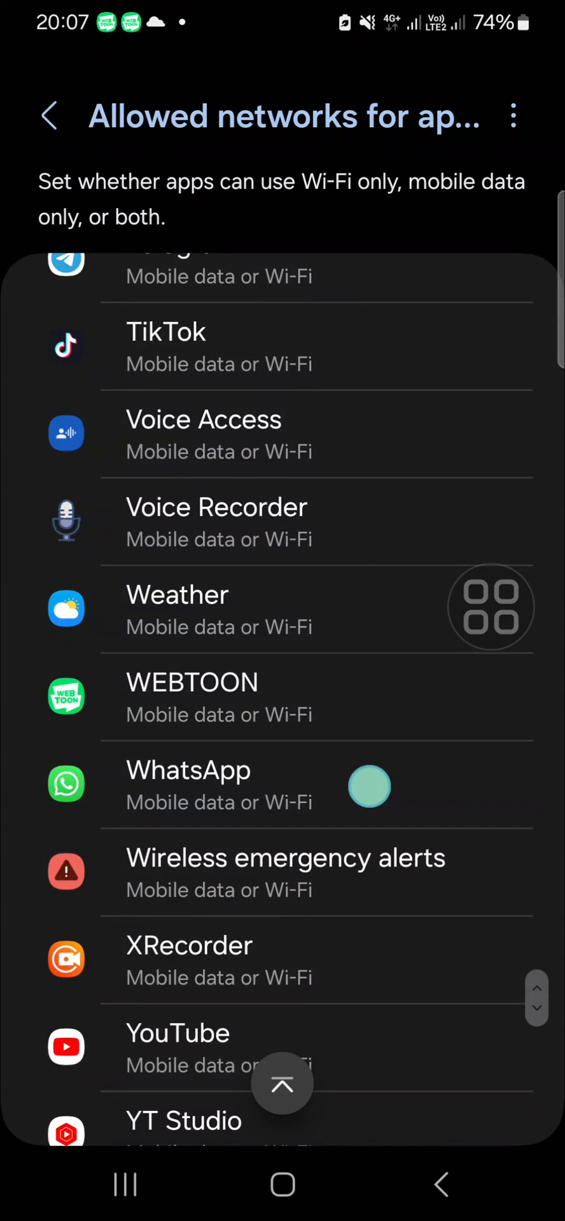
Set WhatsApp's allowed networks to Wi-Fi only
click(189, 786)
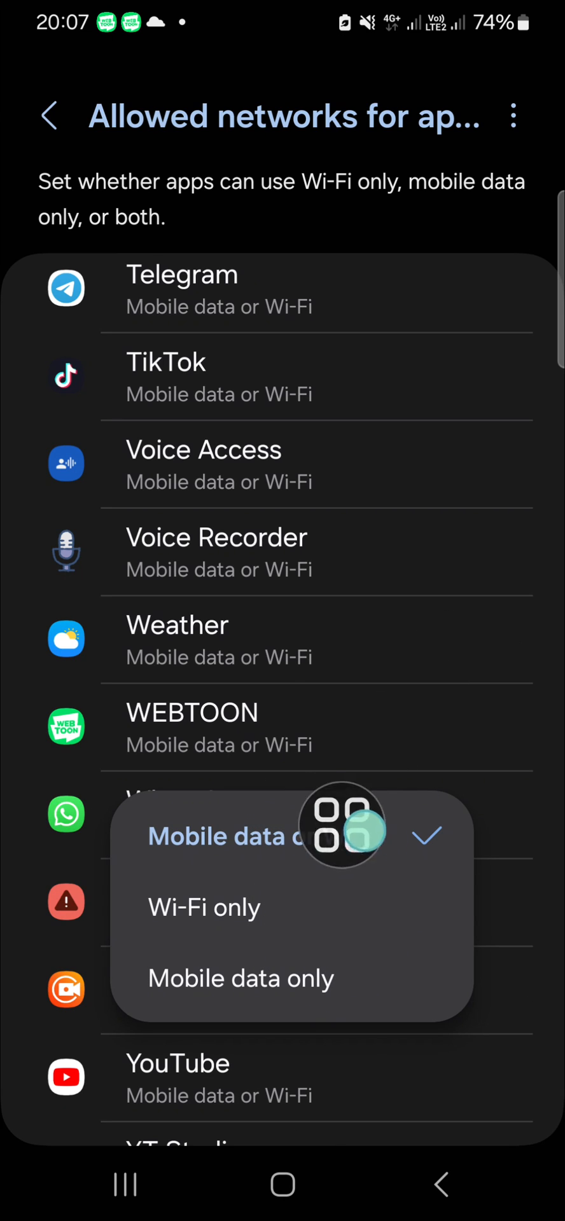
mouse_move(417, 927)
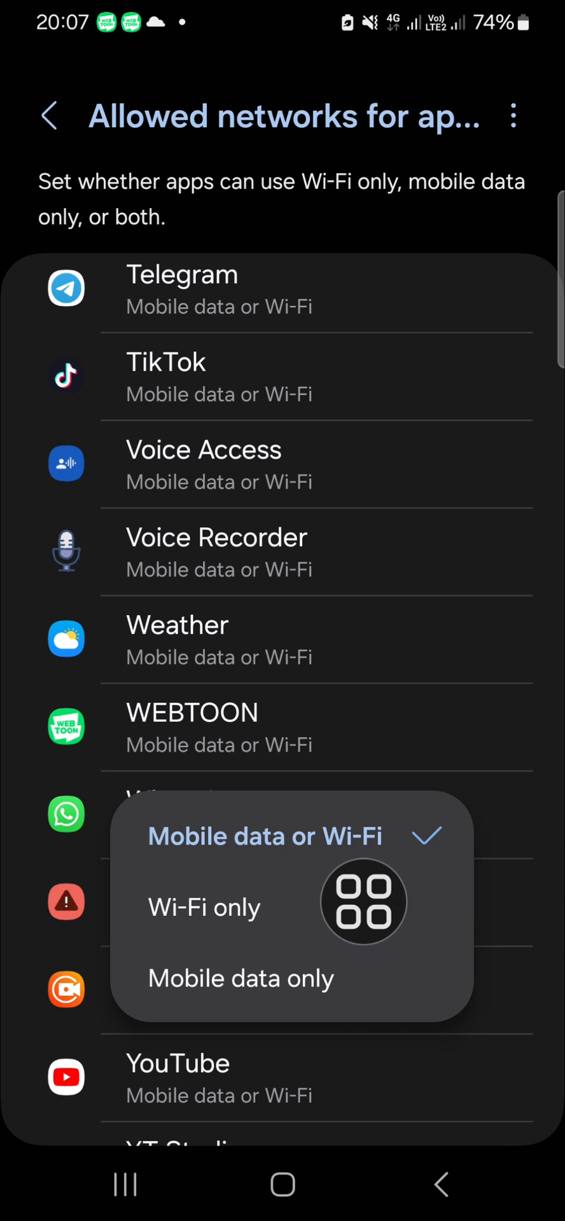
click(204, 907)
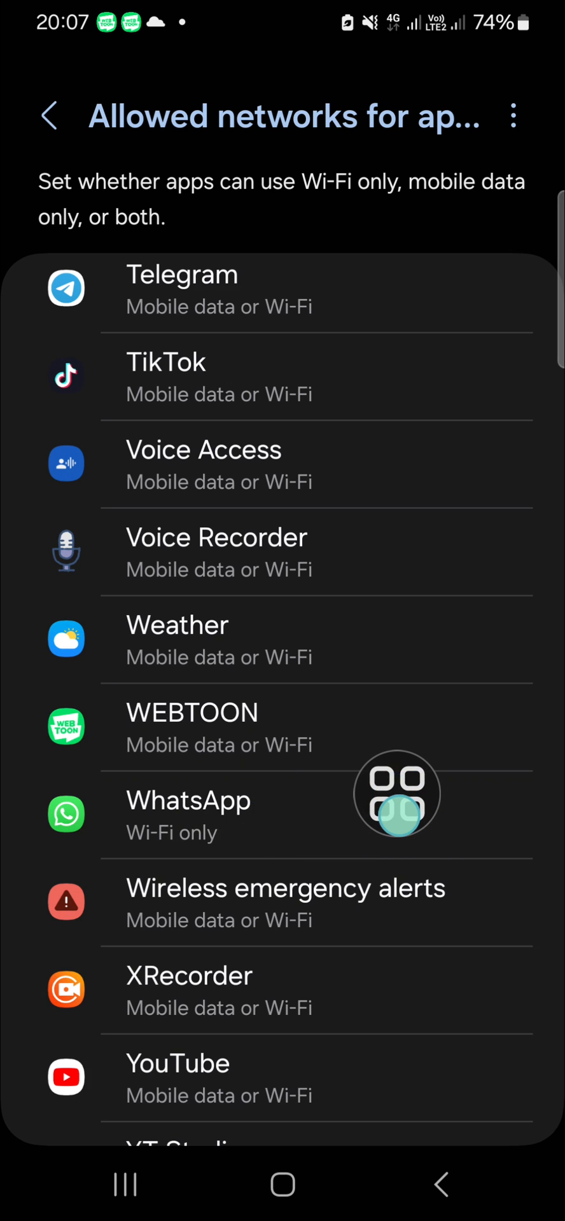
mouse_move(389, 651)
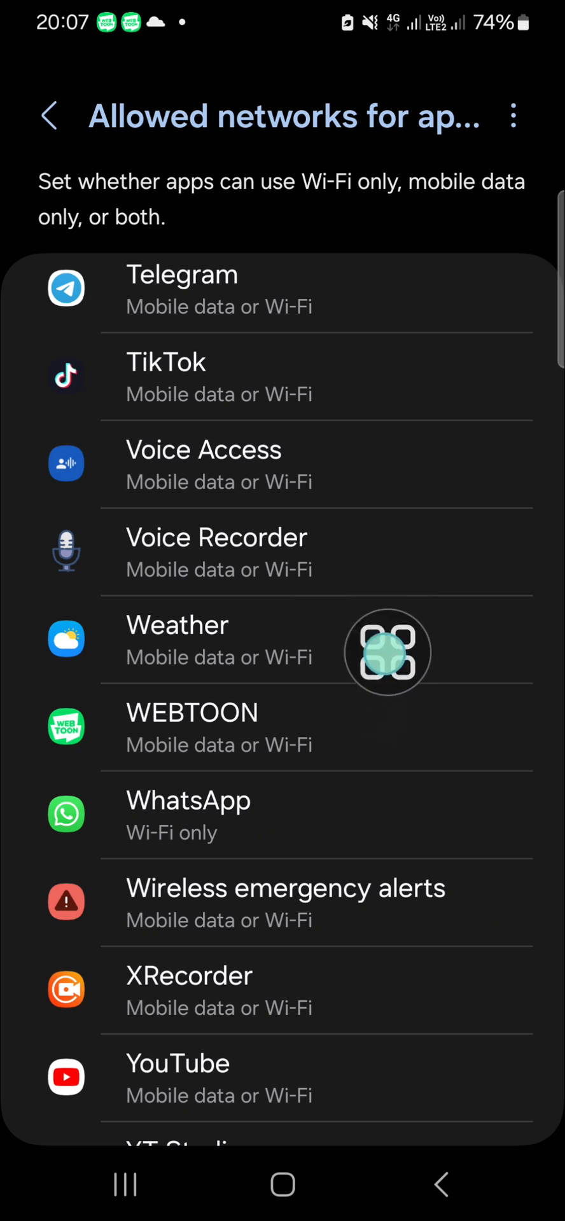